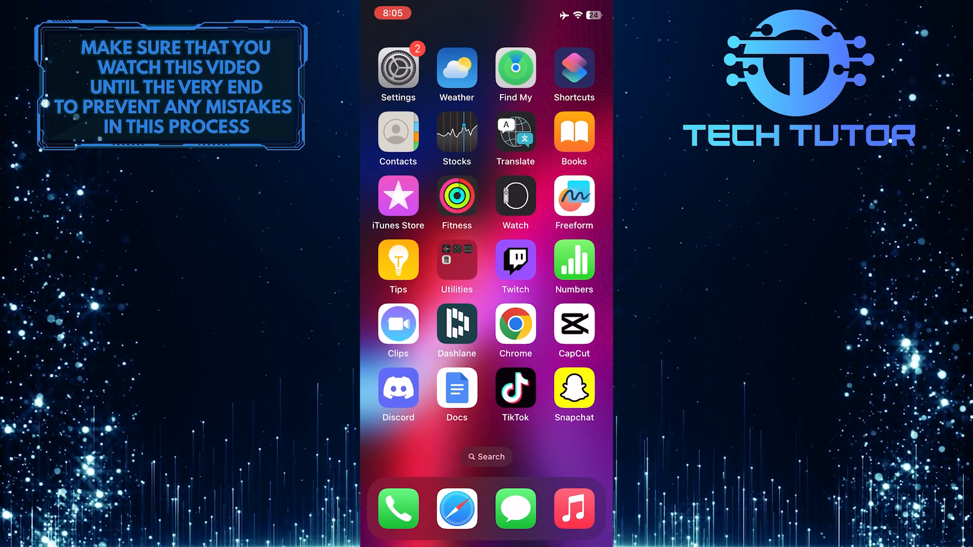
- Launch Settings from the home screen, scroll past Screen Time, and select General
{"action": "left_click", "coordinate": [397, 66]}
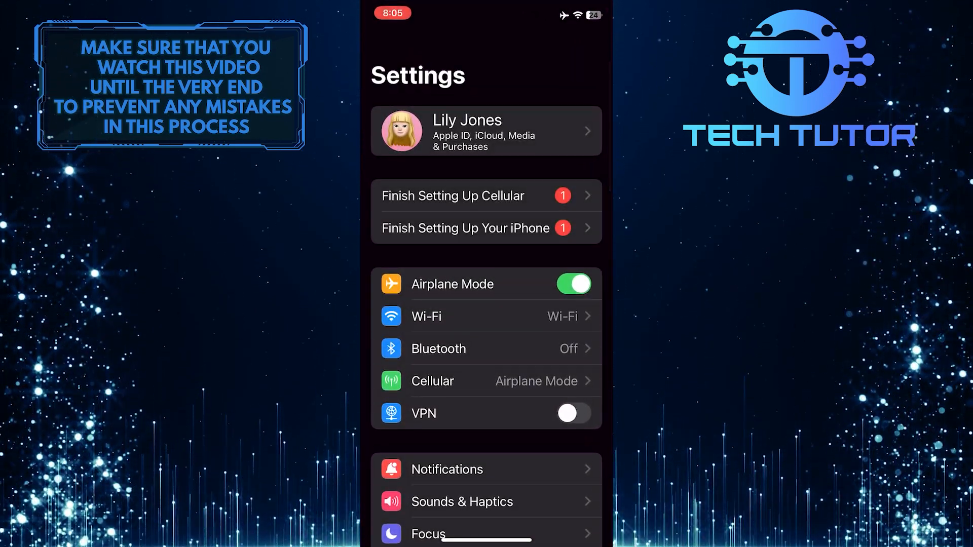
{"action": "scroll", "scroll_direction": "down", "scroll_amount": 3}
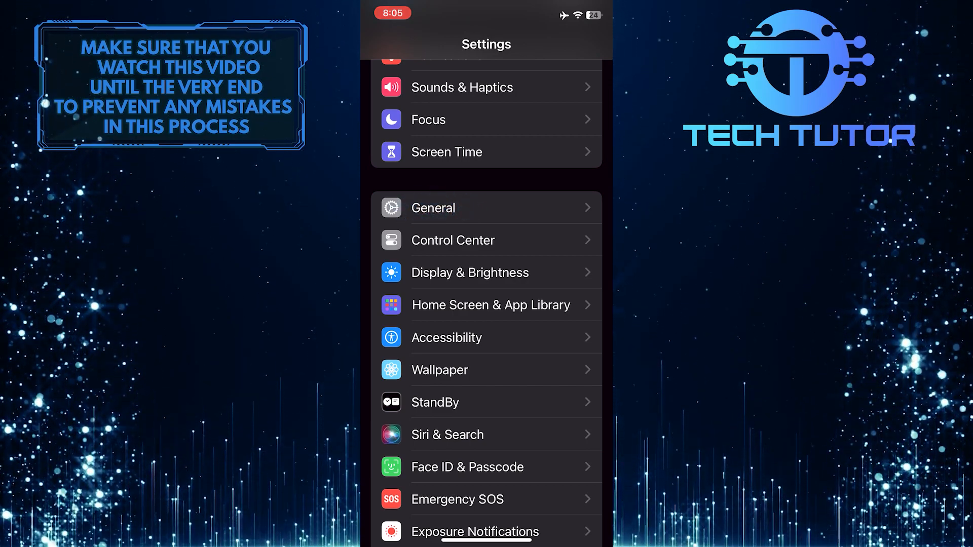
{"action": "left_click", "coordinate": [486, 208]}
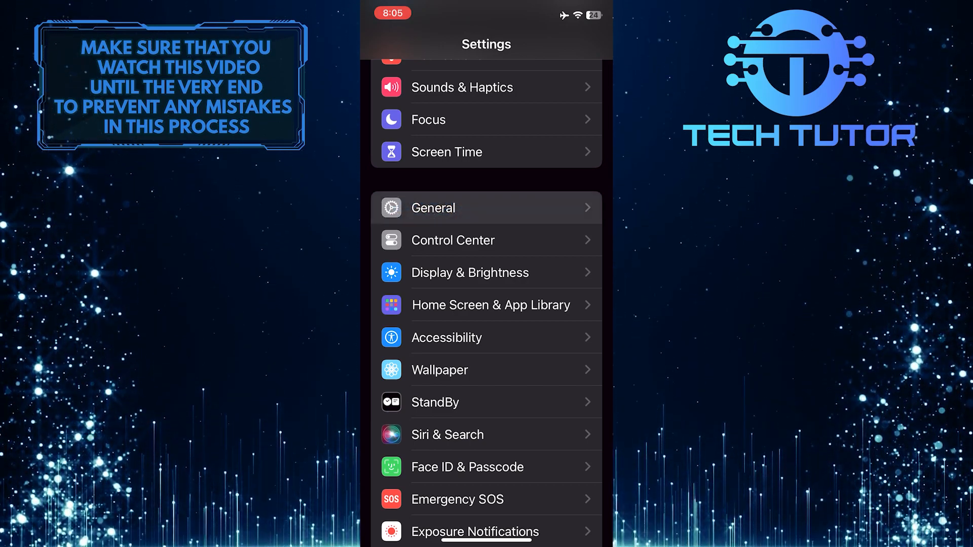
- Enter General and scroll to the bottom to reach Transfer or Reset iPhone
{"action": "left_click", "coordinate": [432, 208]}
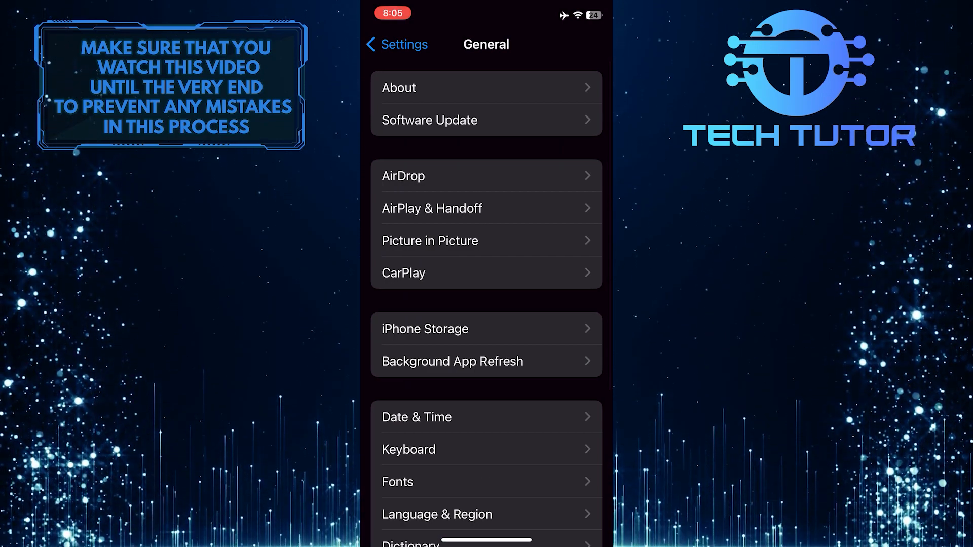
{"action": "scroll", "scroll_direction": "down", "scroll_amount": 3}
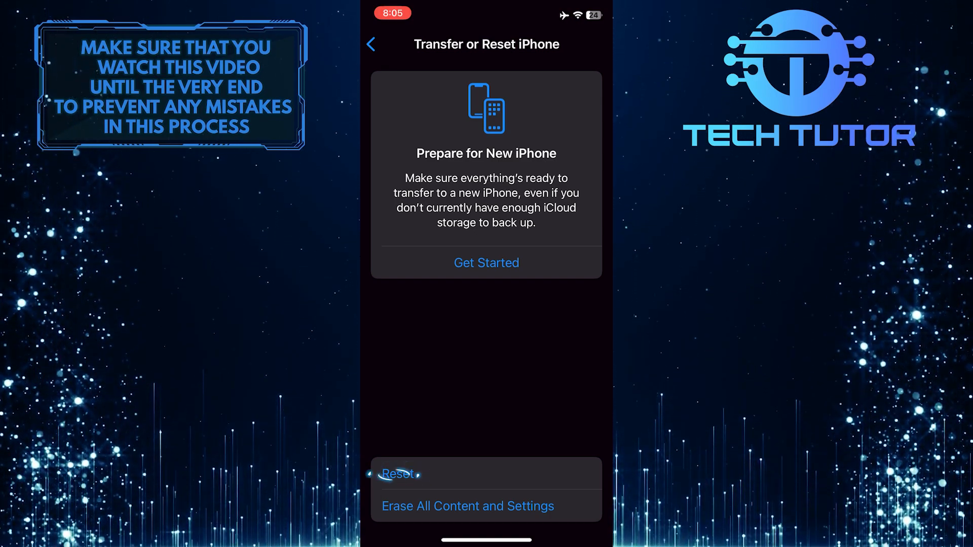
- Show the Reset options and pick Reset Keyboard Dictionary
{"action": "left_click", "coordinate": [397, 473]}
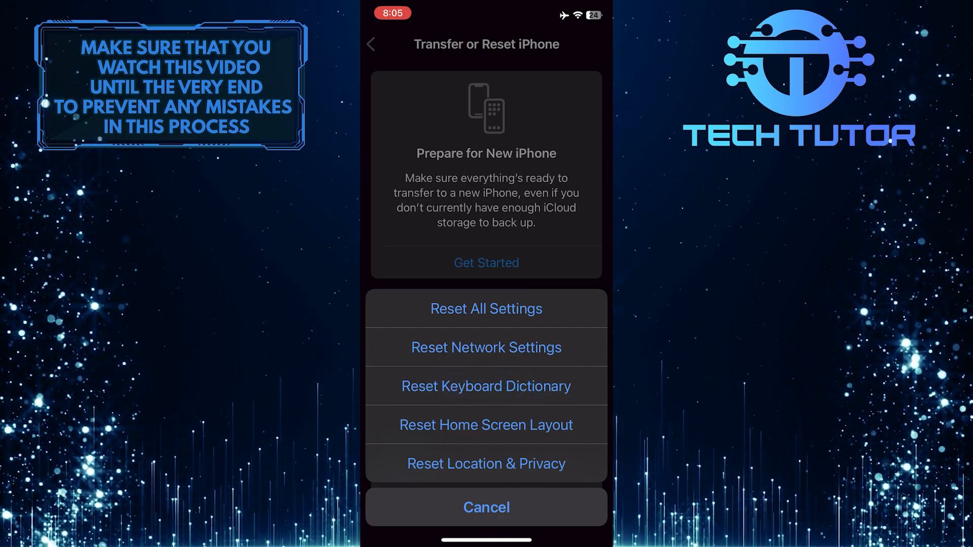
{"action": "left_click", "coordinate": [486, 309]}
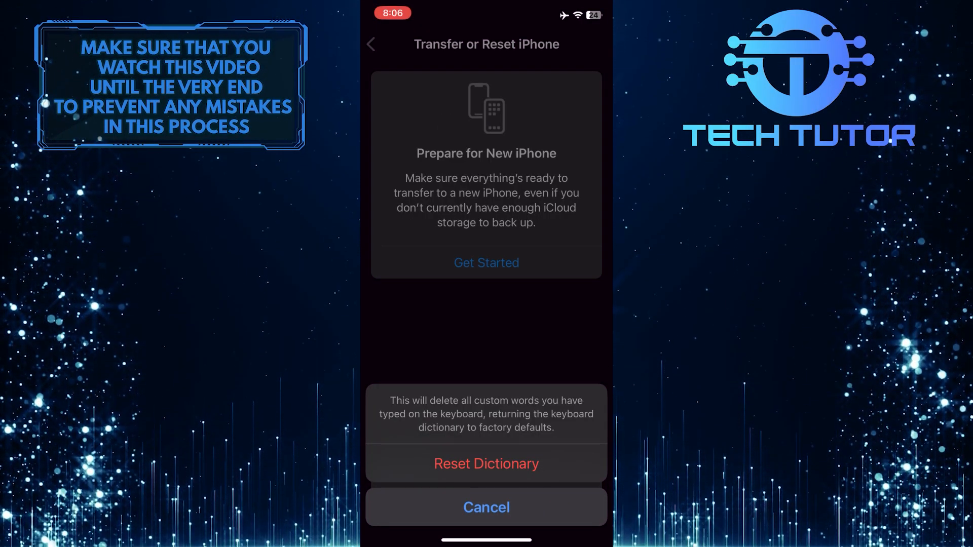
- Confirm Reset Dictionary to restore the keyboard dictionary's factory defaults
{"action": "left_click", "coordinate": [486, 464]}
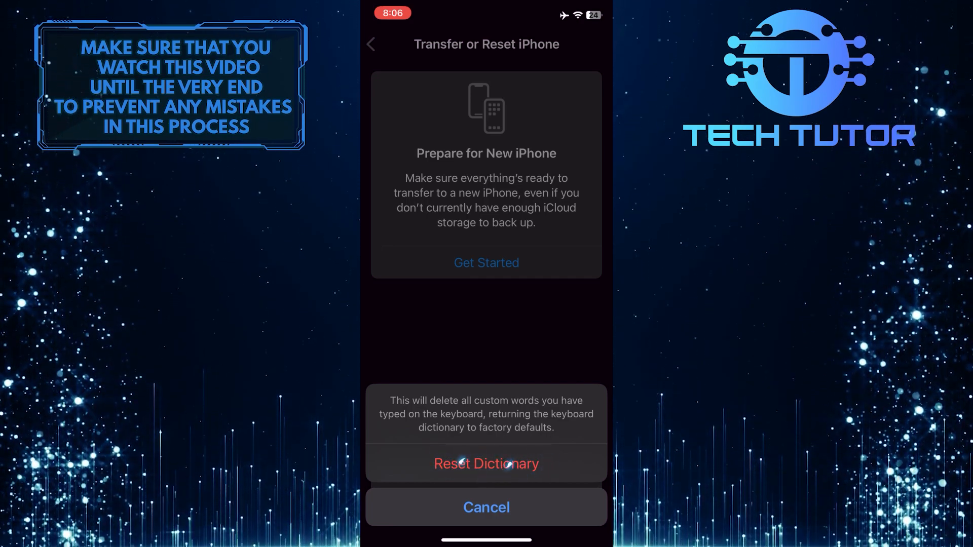
{"action": "left_click", "coordinate": [486, 507]}
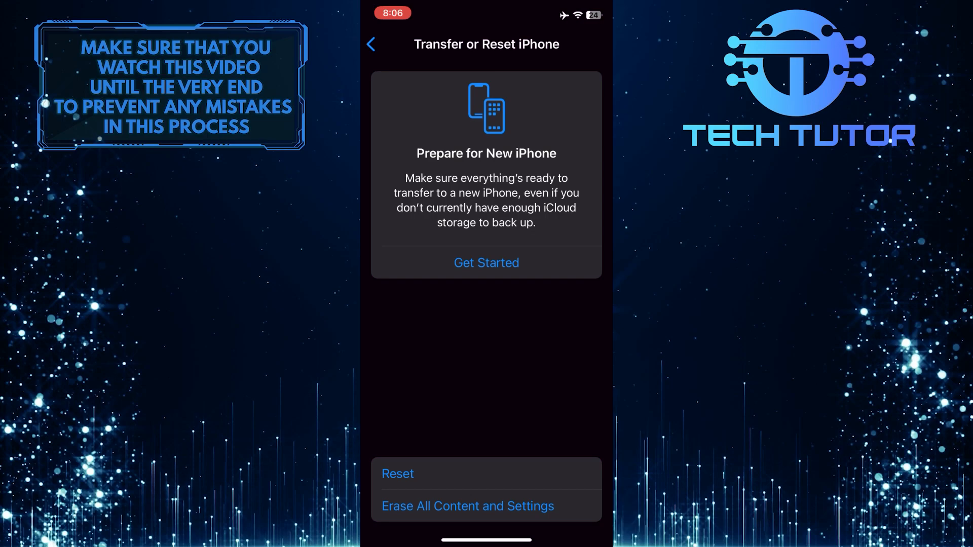